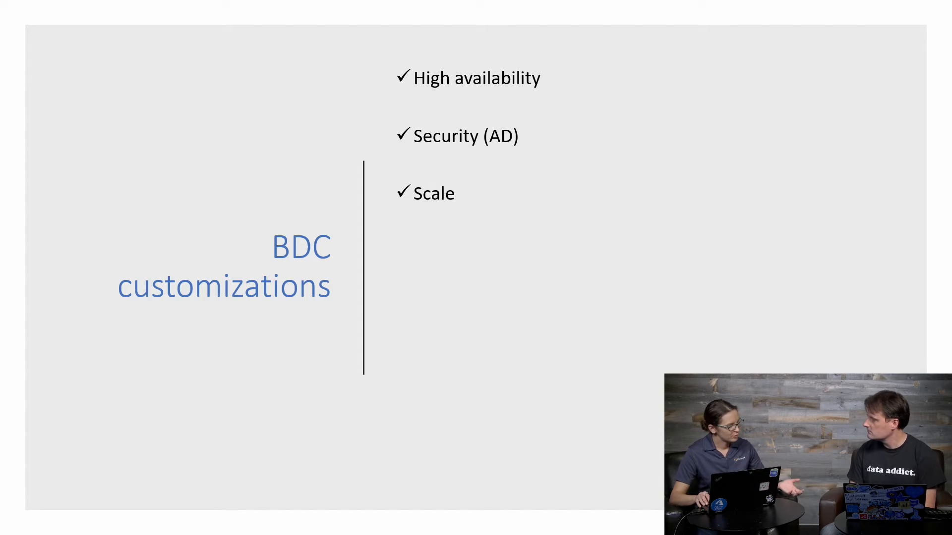
Reveal the remaining bullets: Storage, Endpoints, Pod placement and Resource allocation.
key("right")
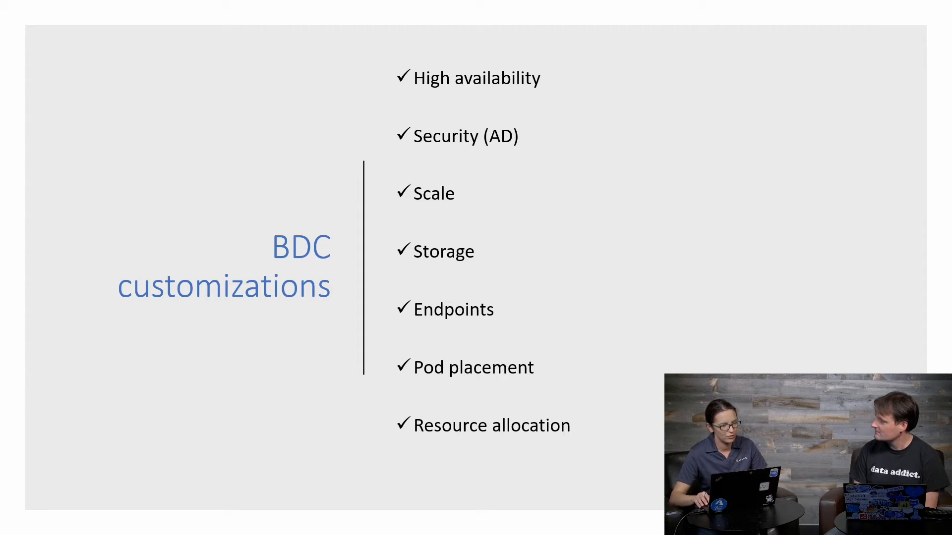
Advance the slideshow from the customizations list to the 'How?' slide.
key("right")
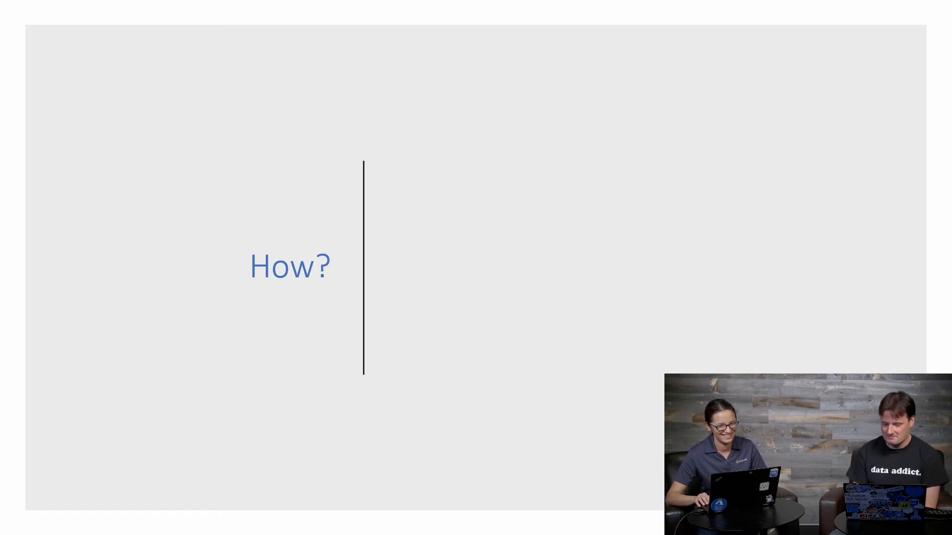
Exit the slideshow so the Windows desktop is showing with PowerPoint minimized.
key("right")
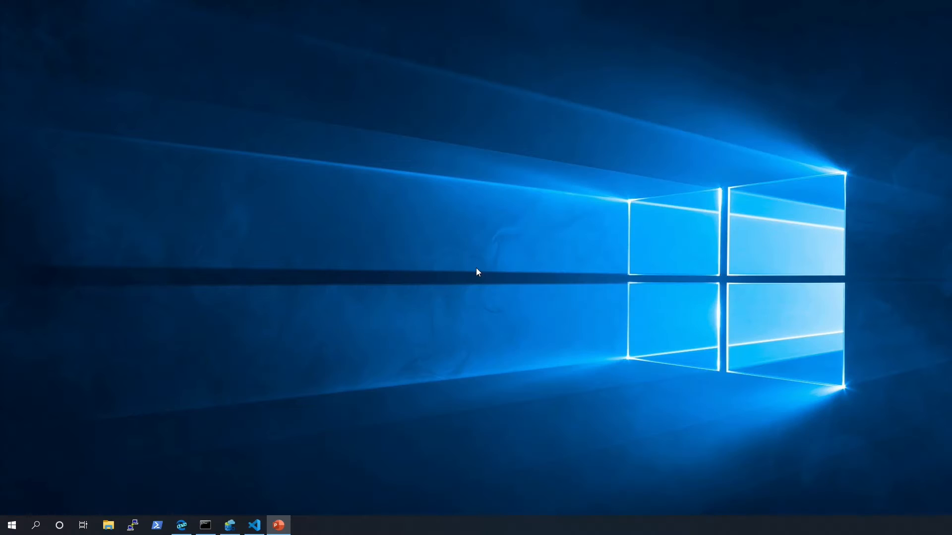
Bring VS Code forward maximized on the custom-bdc folder and show control.json.
left_click(278, 525)
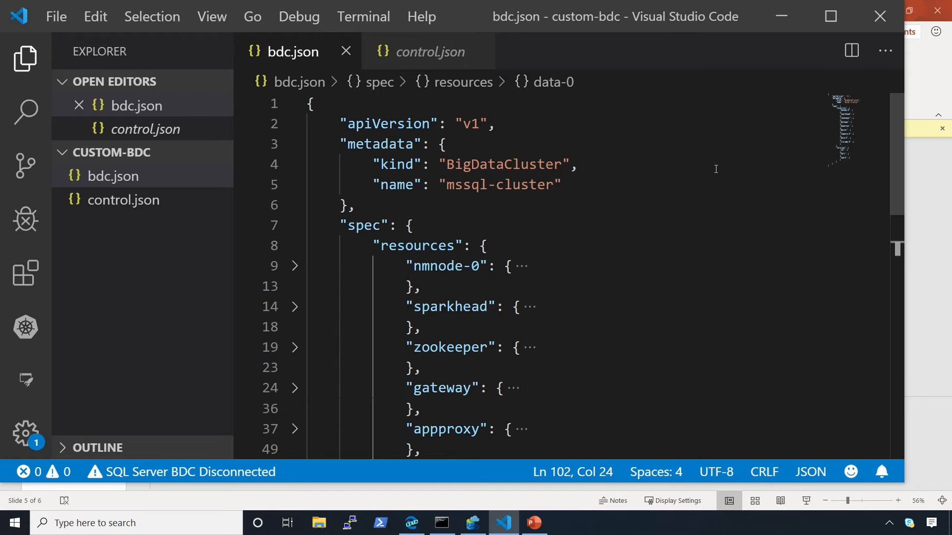
left_click(831, 17)
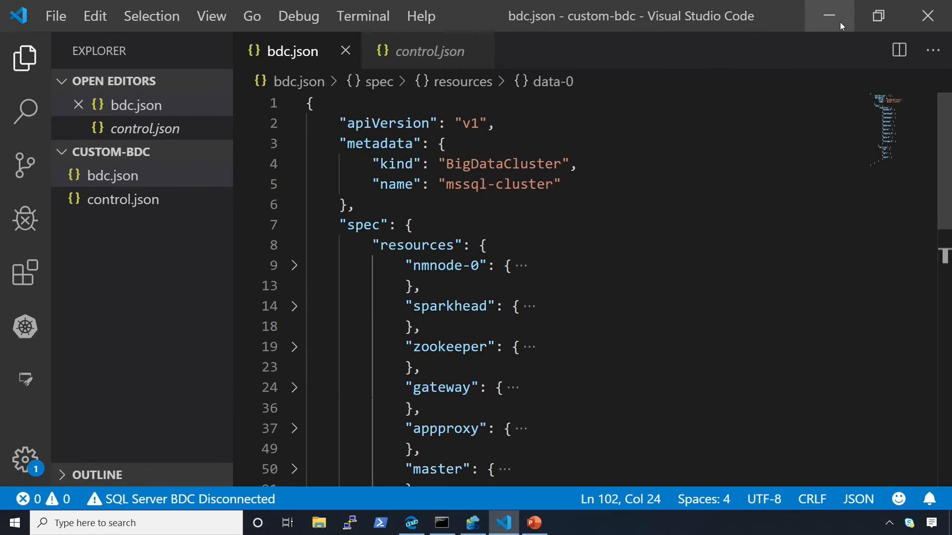
left_click(429, 51)
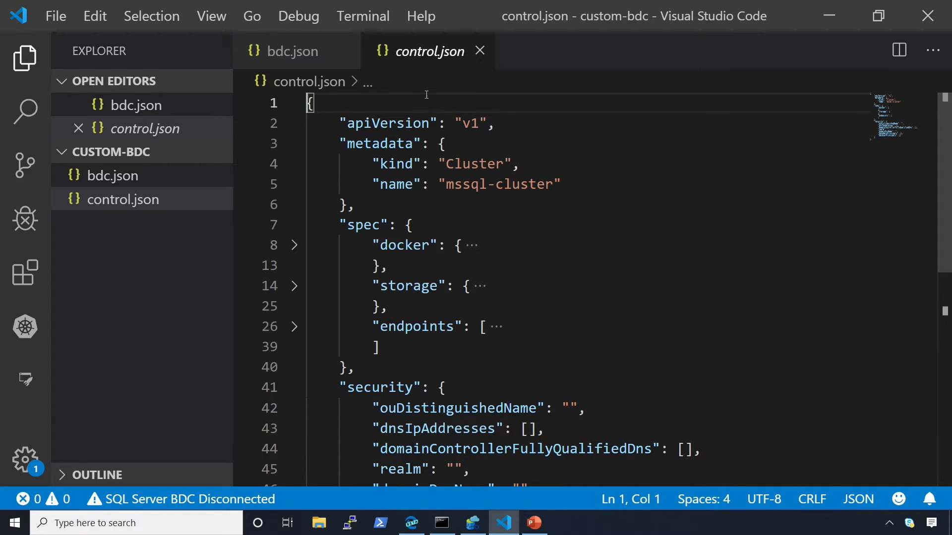
mouse_move(501, 269)
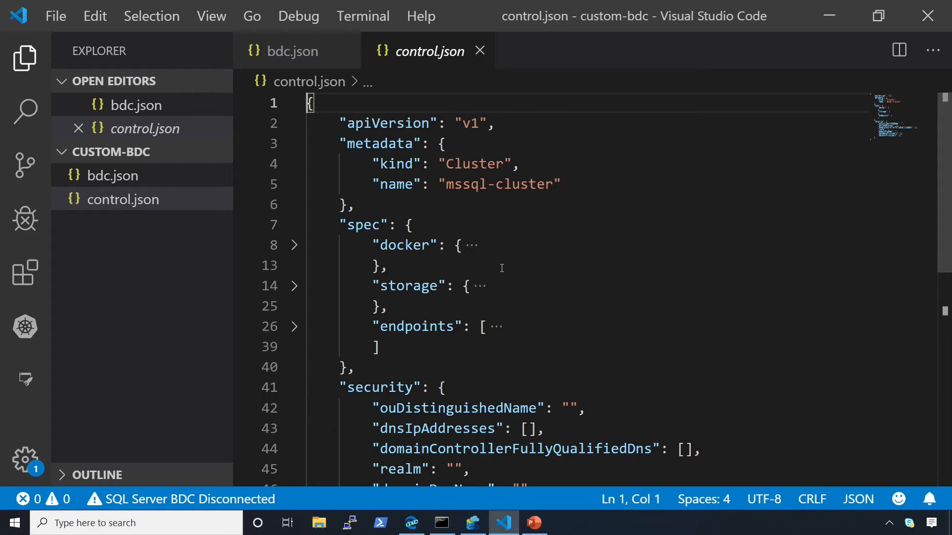
mouse_move(283, 249)
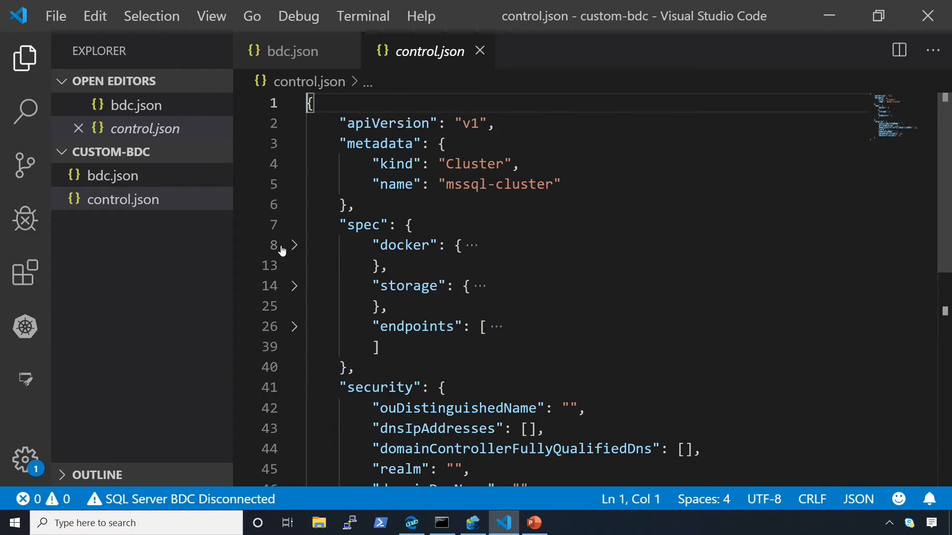
Expand control.json's docker and storage blocks, showing the 15Gi data and 10Gi logs volumes.
left_click(295, 245)
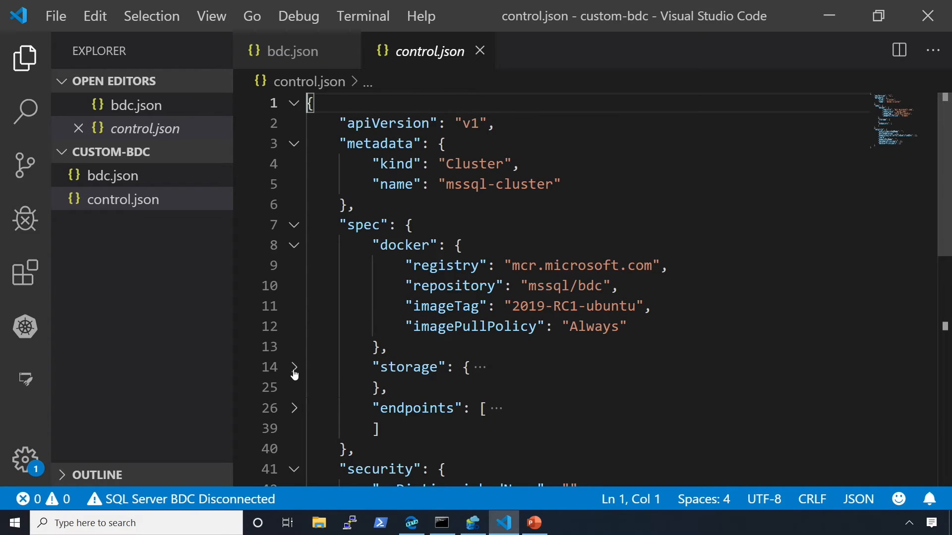
left_click(294, 367)
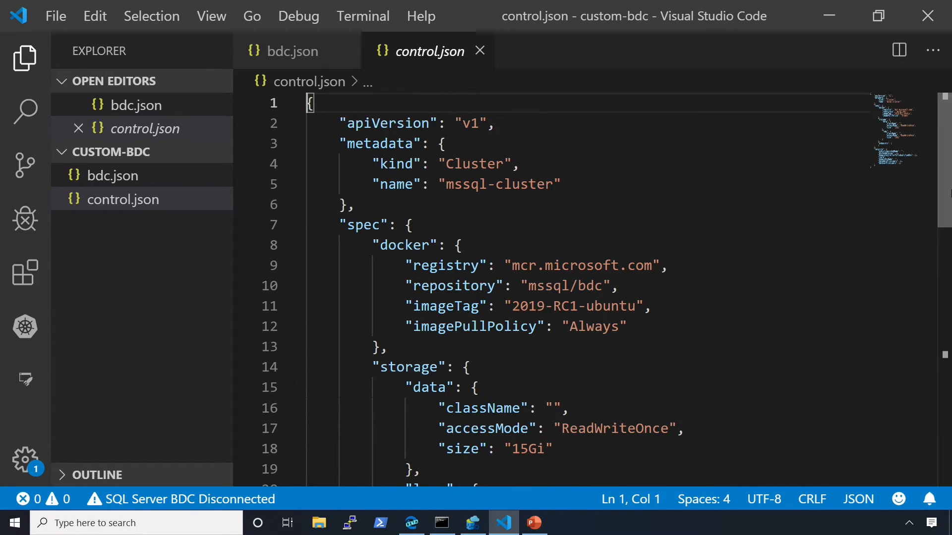
scroll("down", 3)
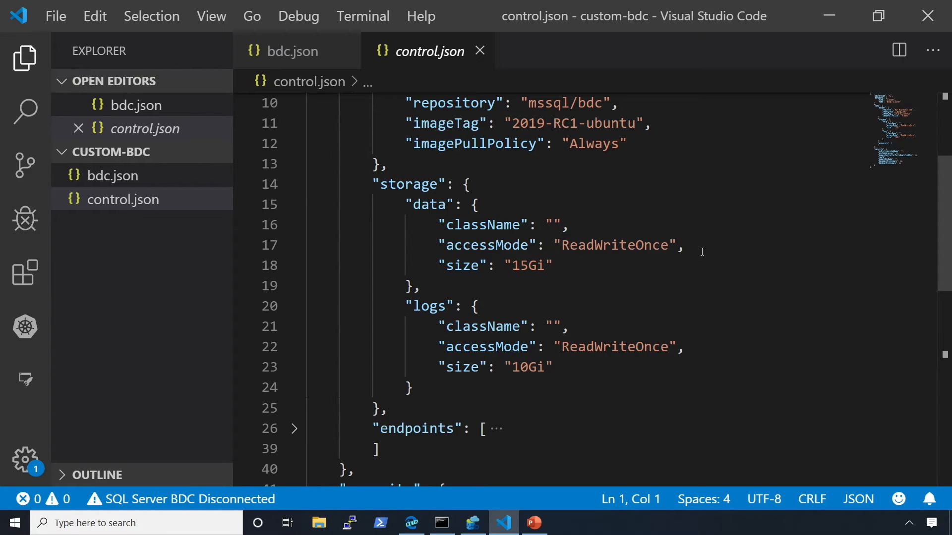
scroll("down", 3)
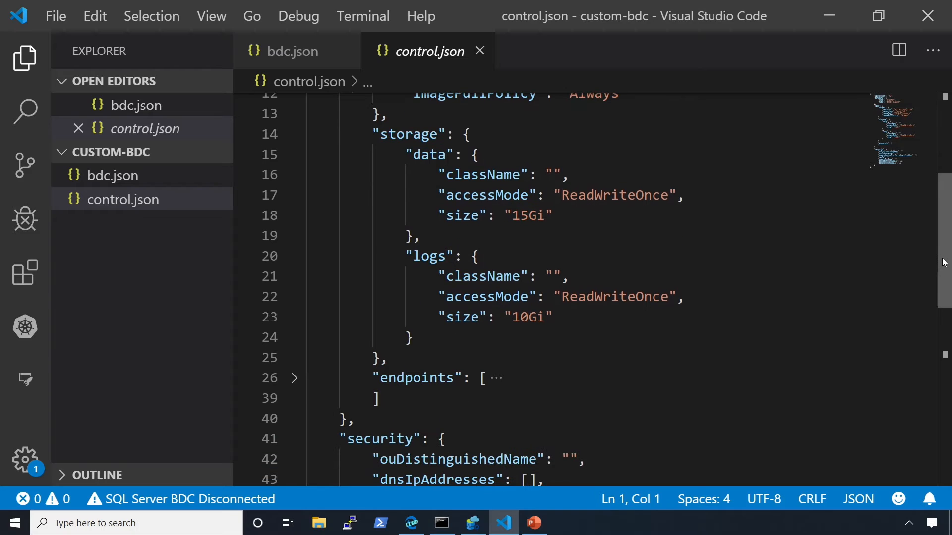
scroll("down", 3)
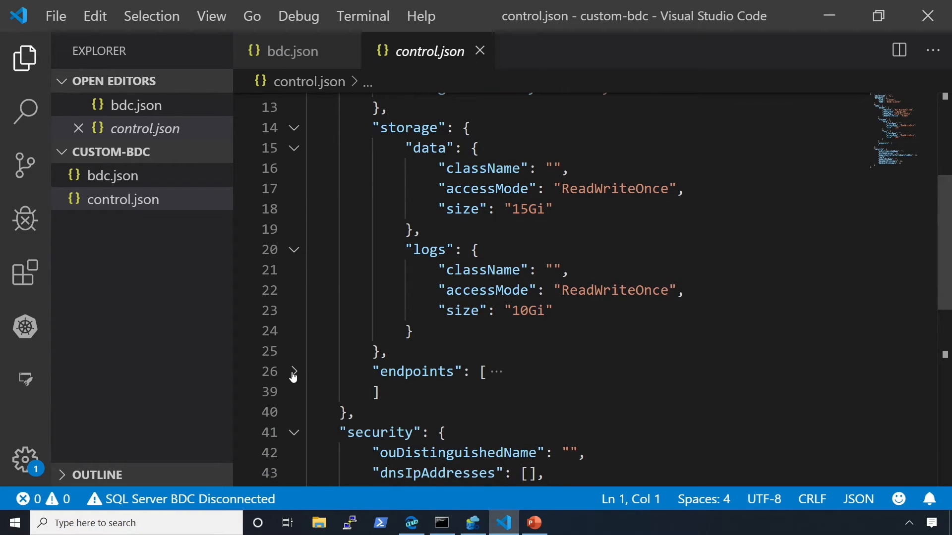
Expand control.json's endpoints, listing Controller on NodePort 30080 and ServiceProxy on 30777.
left_click(292, 372)
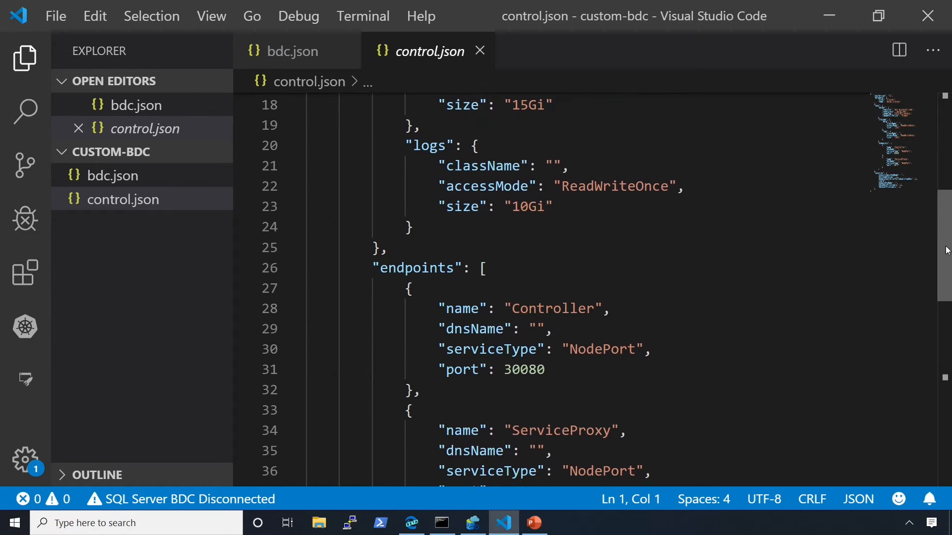
scroll("down", 3)
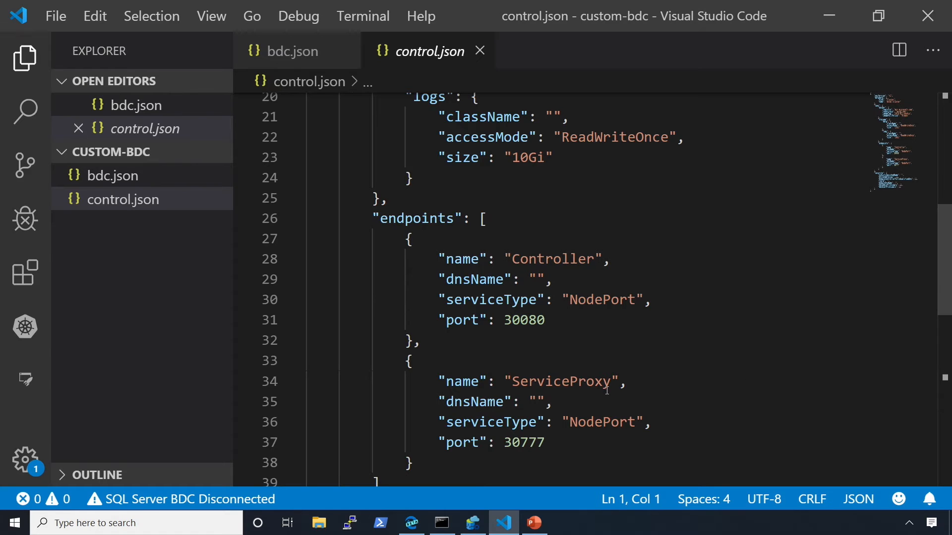
Highlight ServiceProxy and review the security block's empty domain, realm and principal settings.
double_click(560, 380)
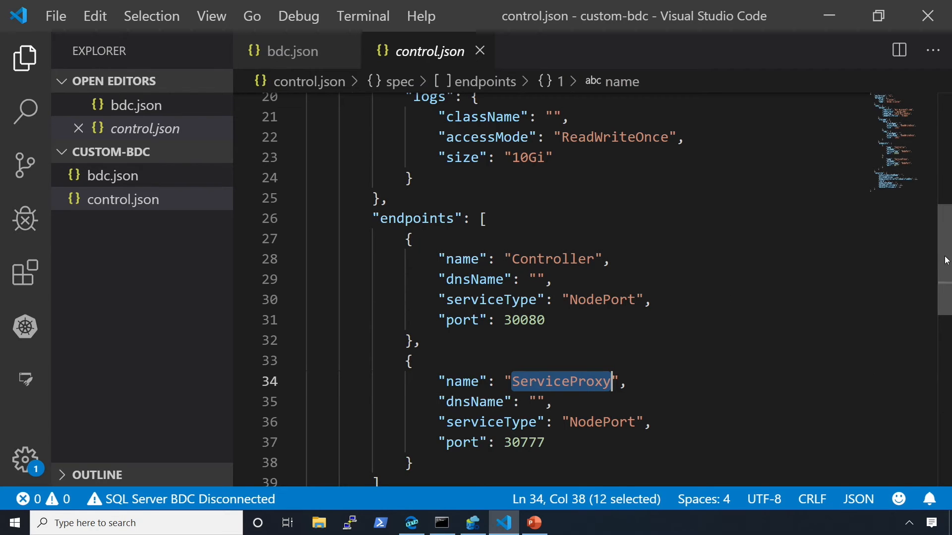
scroll("down", 3)
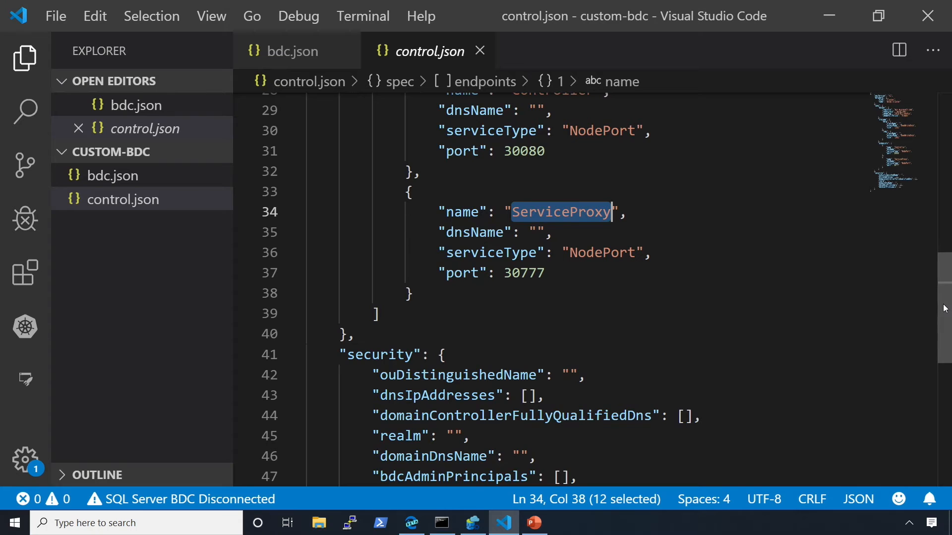
scroll("down", 3)
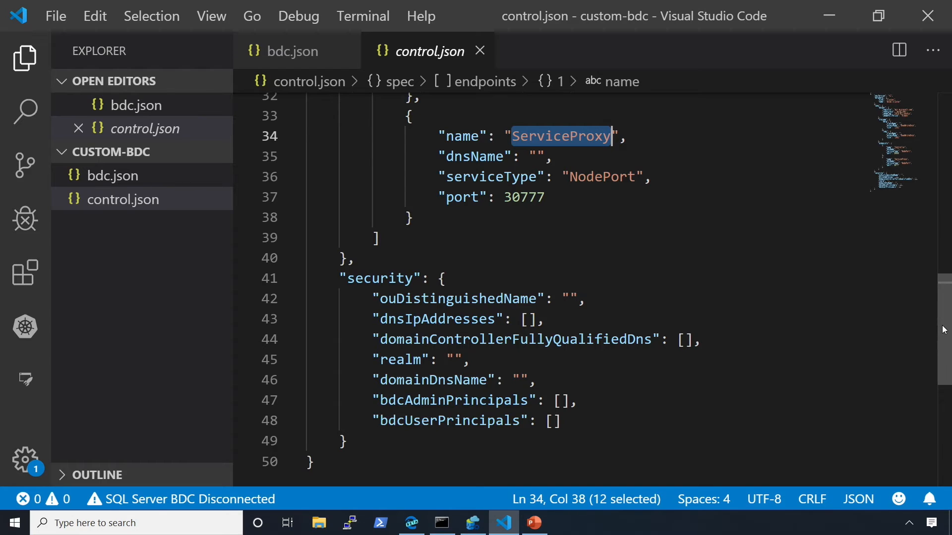
mouse_move(765, 284)
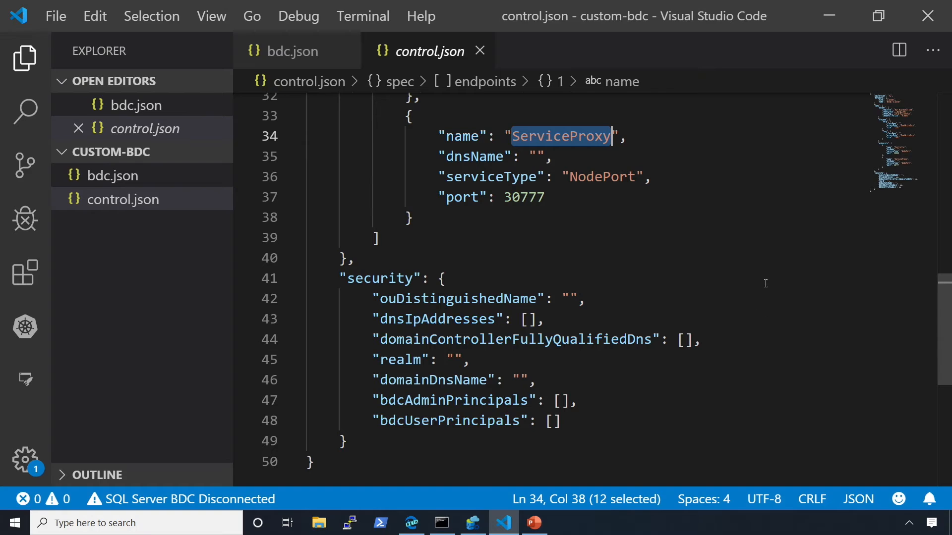
mouse_move(288, 51)
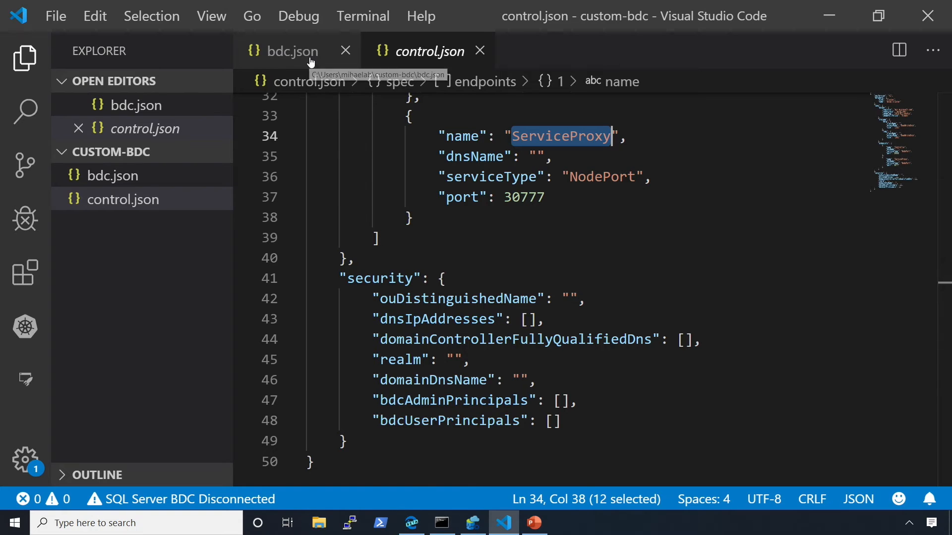
Switch to bdc.json and reach the master pool resource of type Master with 3 replicas.
left_click(286, 51)
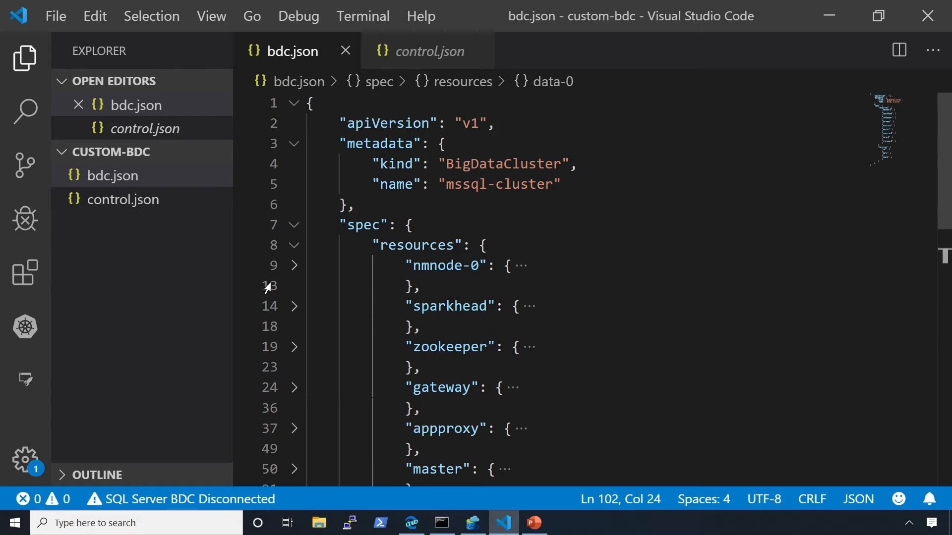
scroll("down", 3)
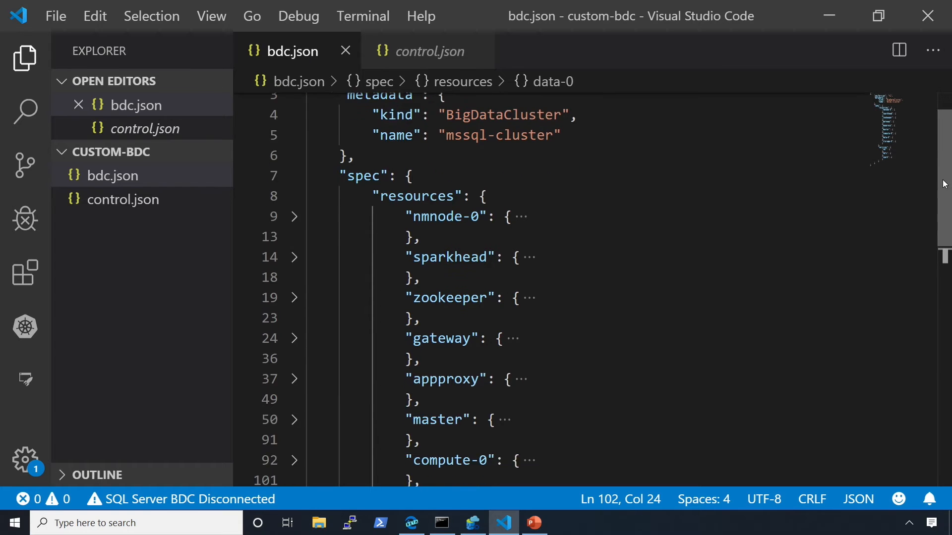
scroll("down", 3)
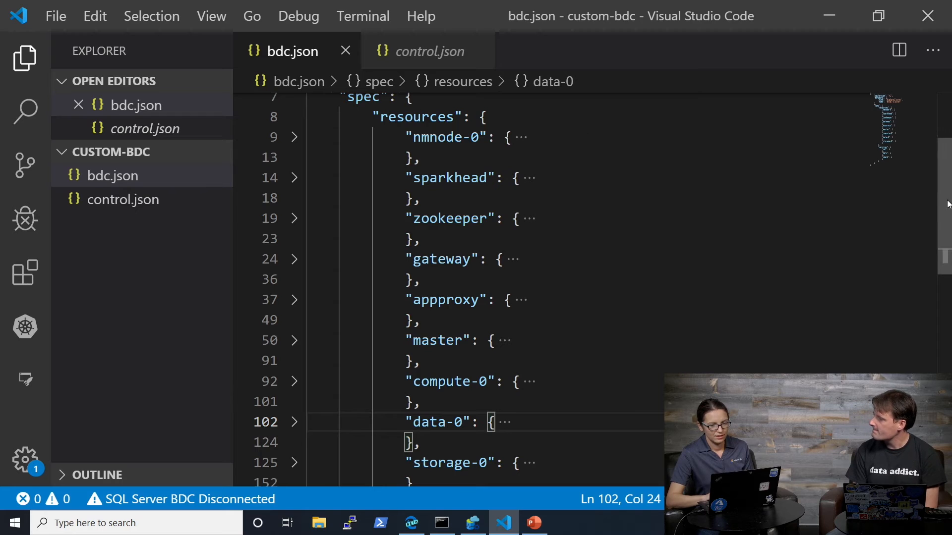
scroll("down", 3)
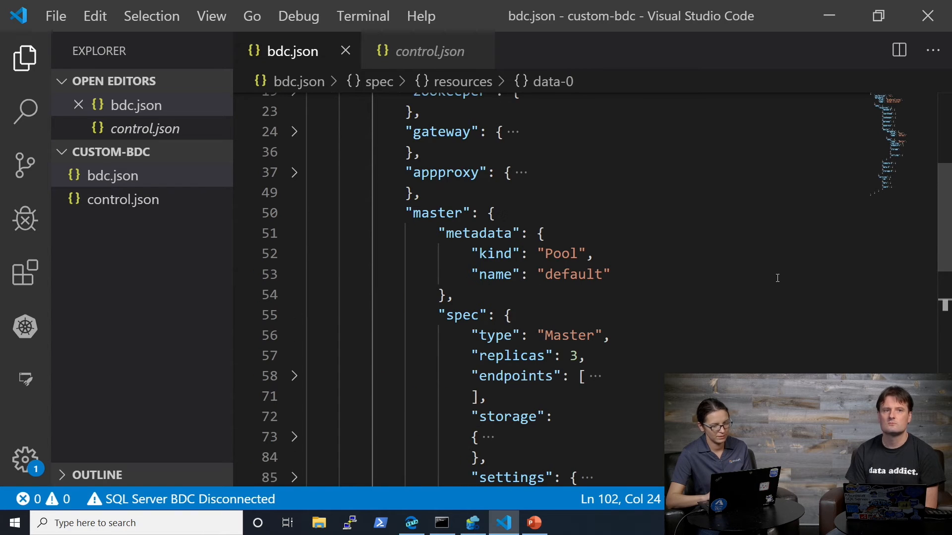
scroll("down", 3)
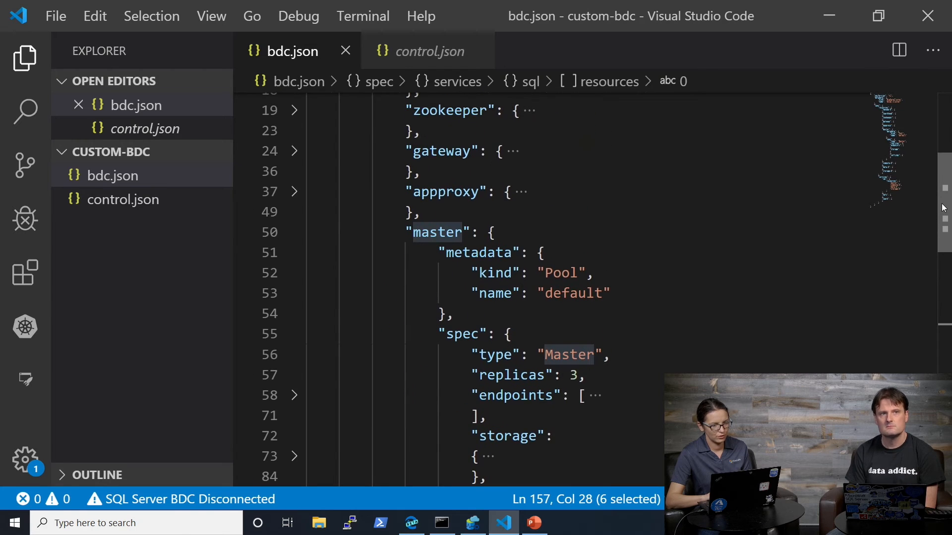
Expand the master pool's endpoints: Master on port 31433 and MasterSecondary on 31436.
scroll("down", 3)
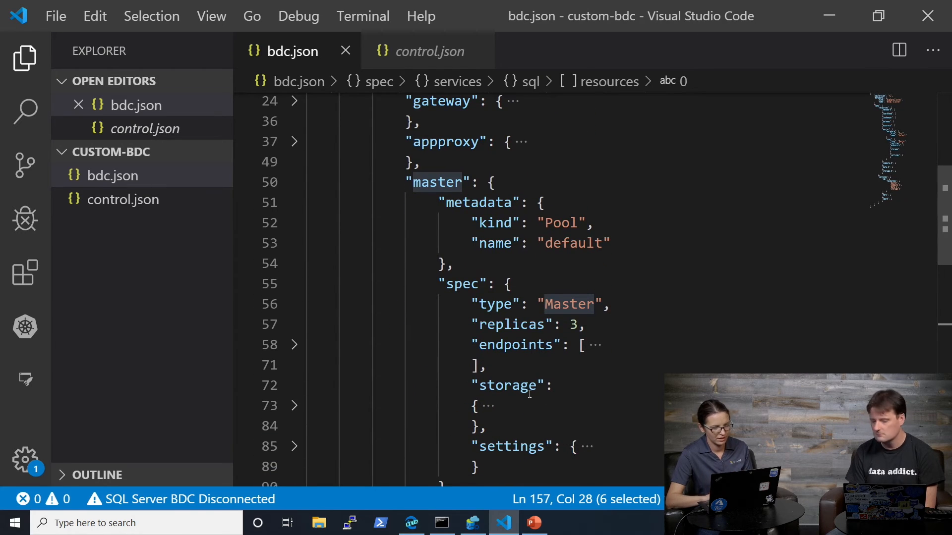
left_click(294, 345)
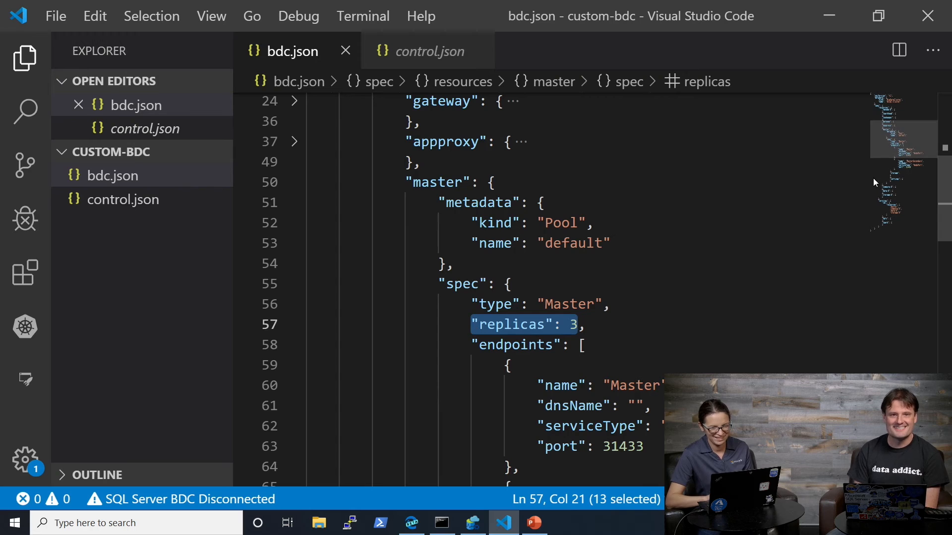
scroll("down", 3)
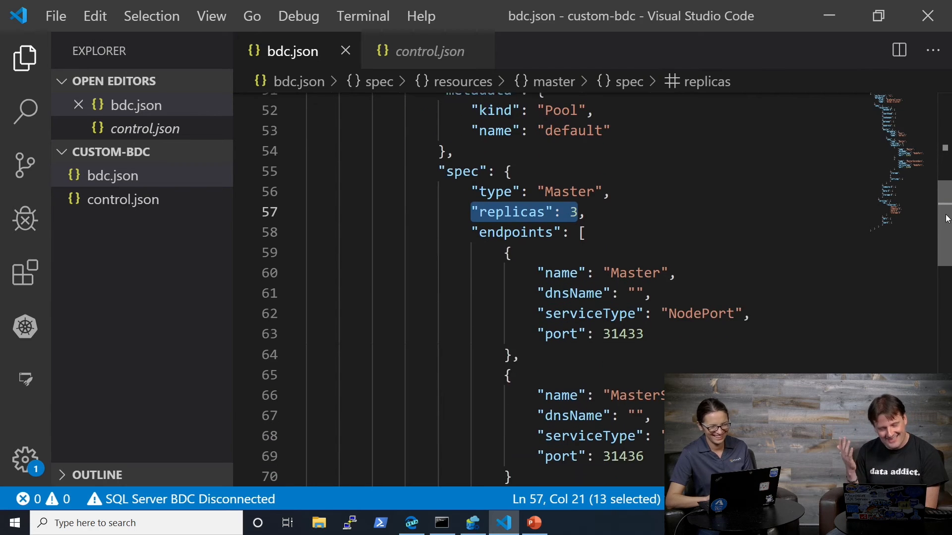
scroll("down", 3)
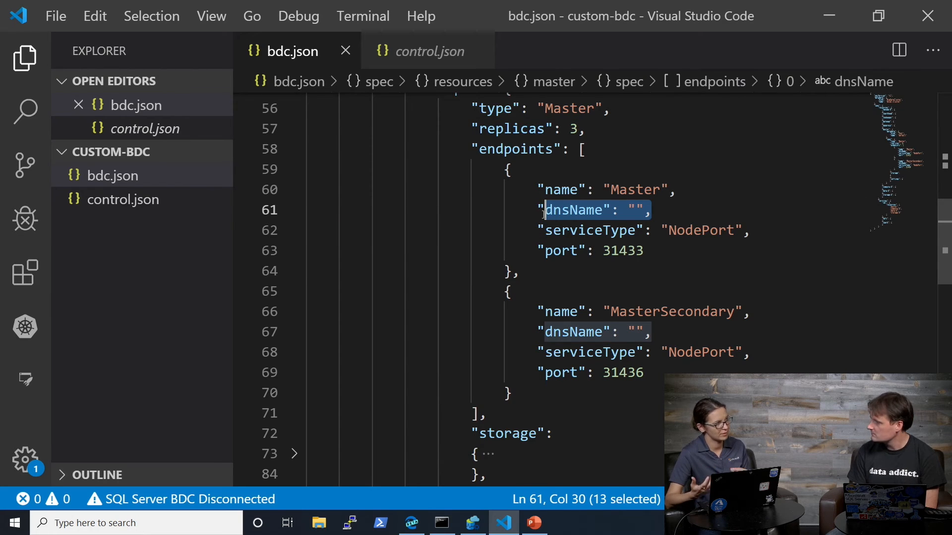
mouse_move(616, 248)
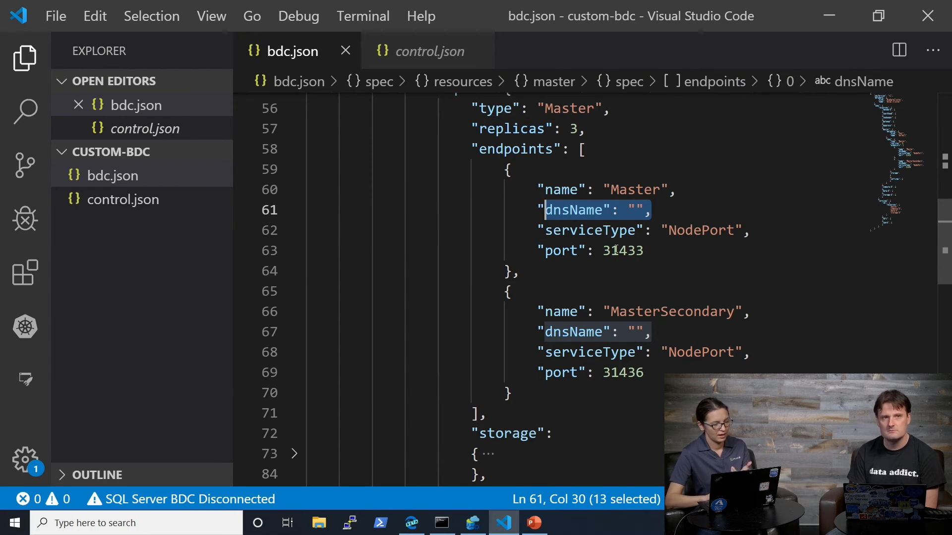
mouse_move(715, 264)
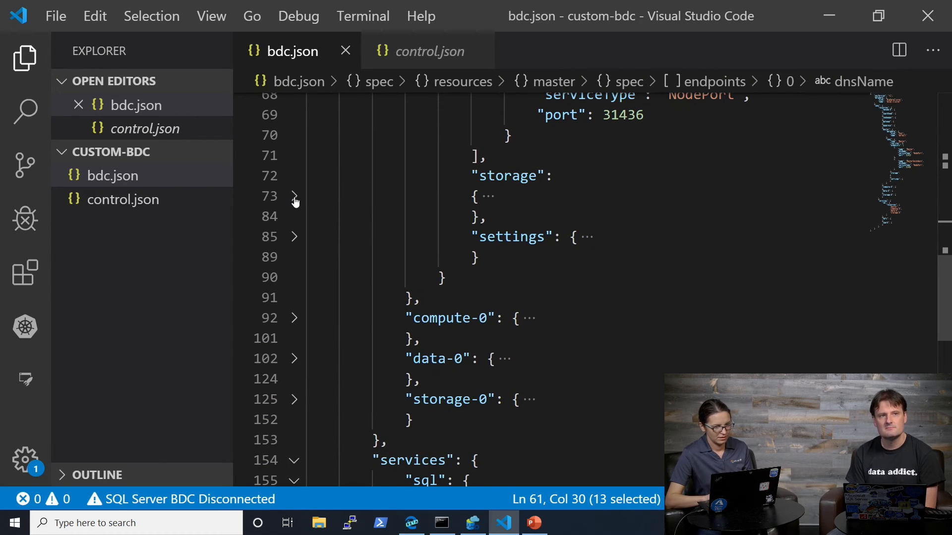
Expand the master pool's storage: 100Gi data and 20Gi logs volumes, className default highlighted.
left_click(295, 195)
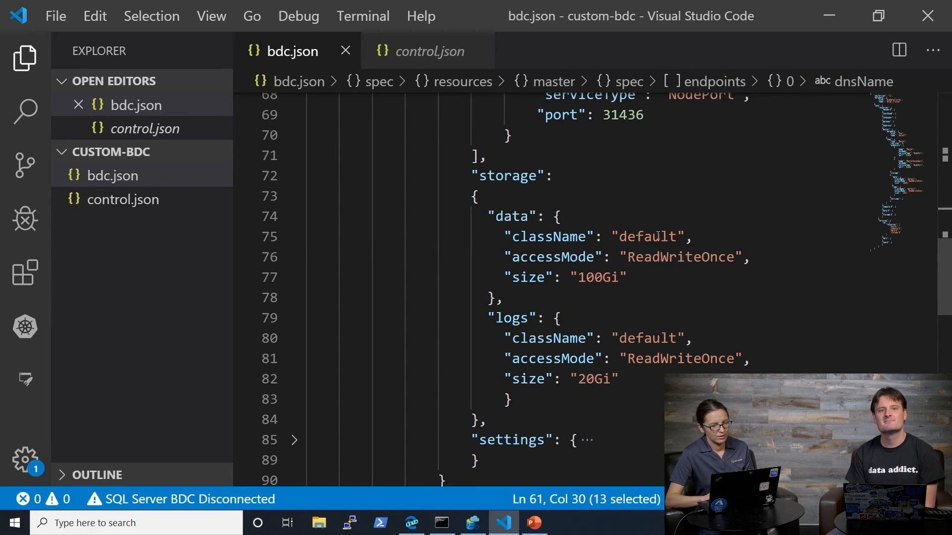
double_click(647, 237)
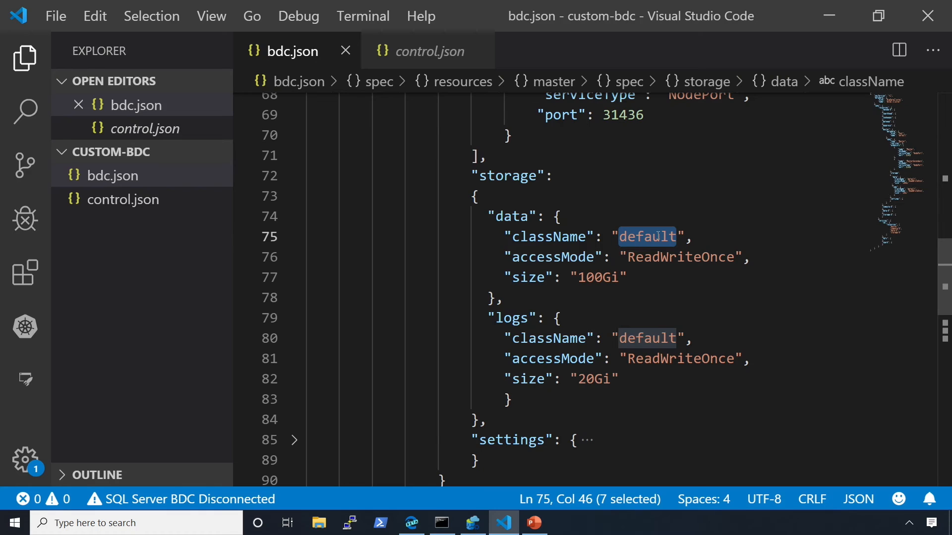
mouse_move(766, 394)
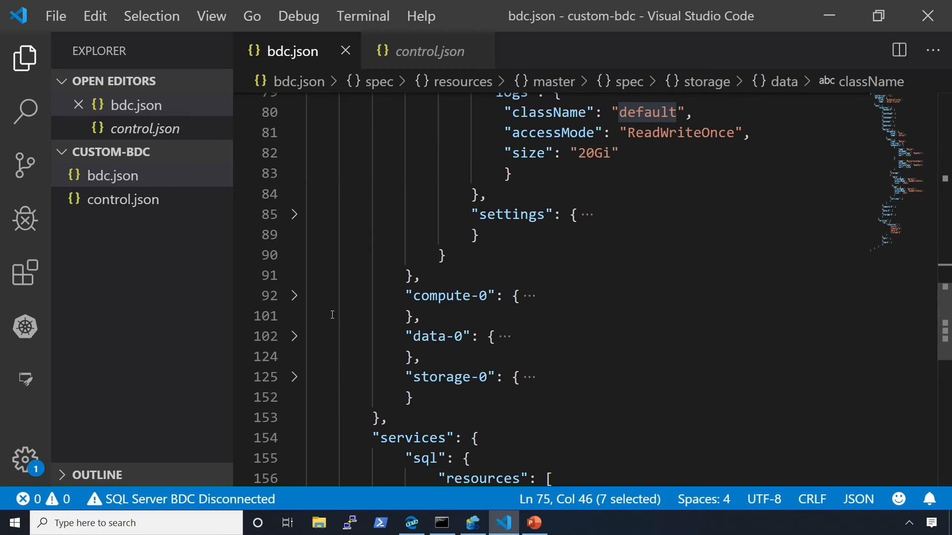
Expand storage-0 to reveal type Storage, 2 replicas, 500Gi data and 50Gi logs volumes.
left_click(295, 377)
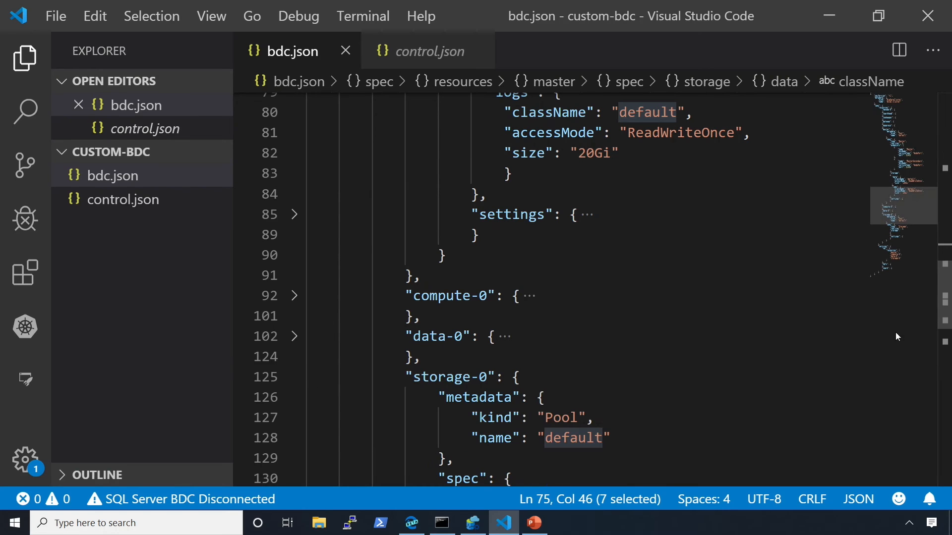
scroll("down", 3)
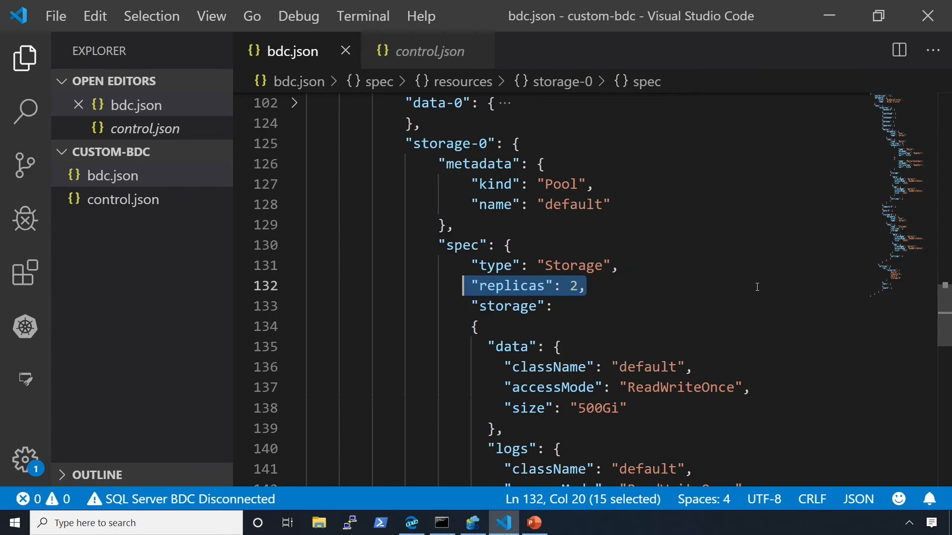
scroll("down", 3)
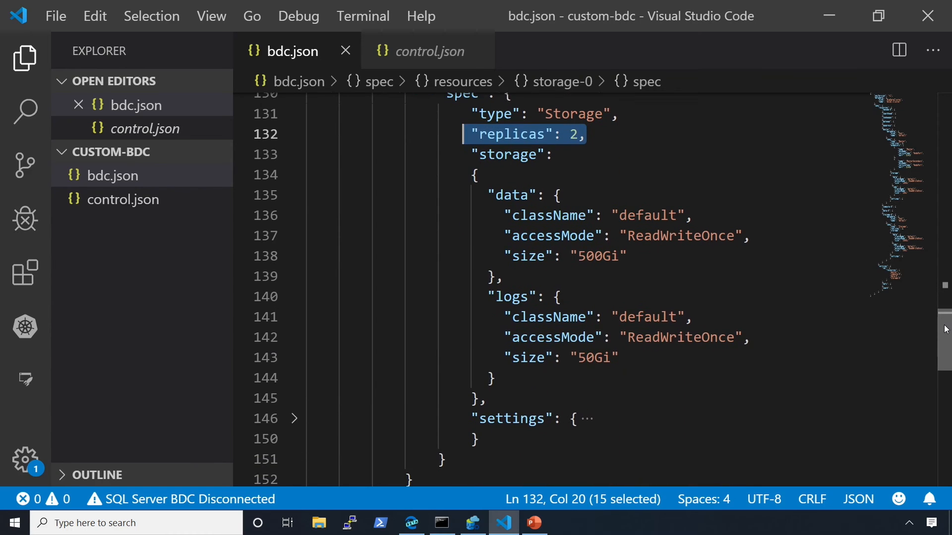
scroll("down", 3)
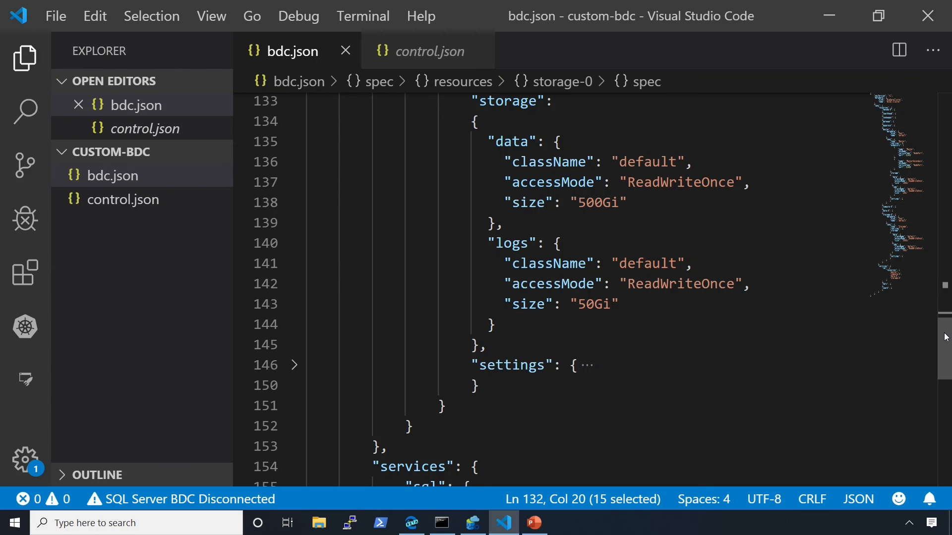
mouse_move(672, 523)
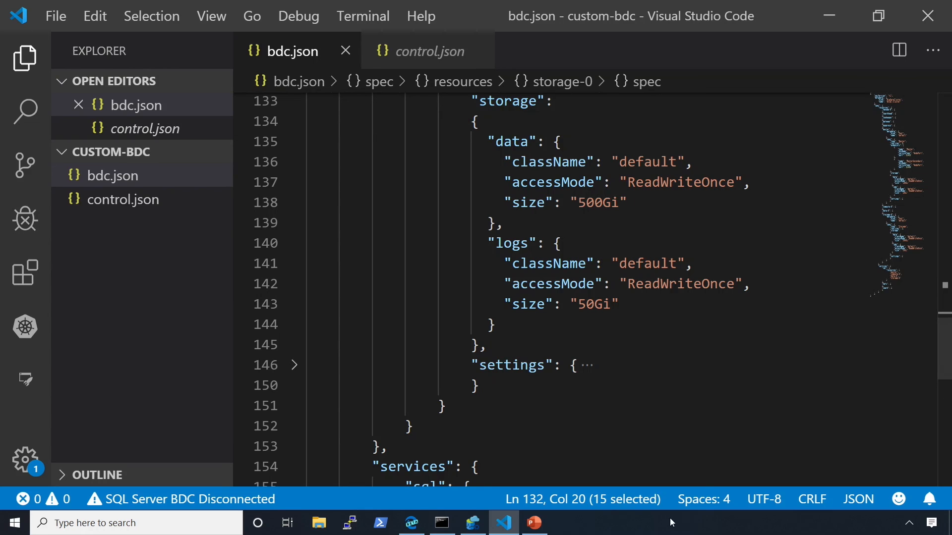